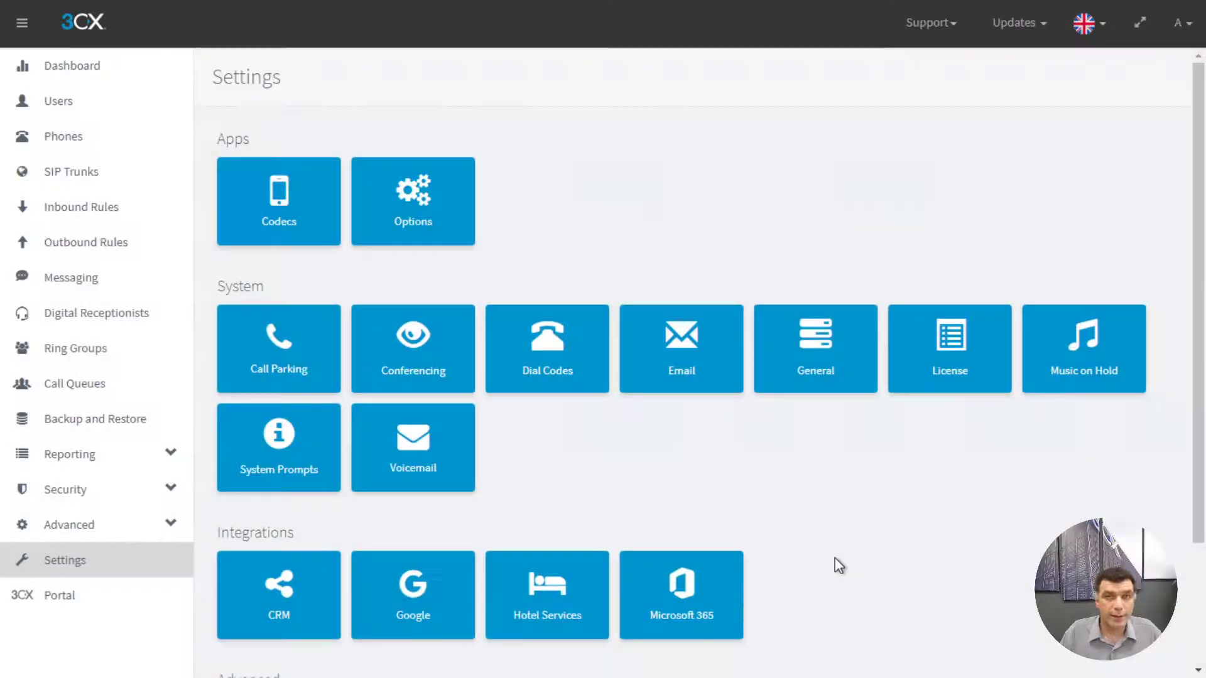
mouse_move(412, 458)
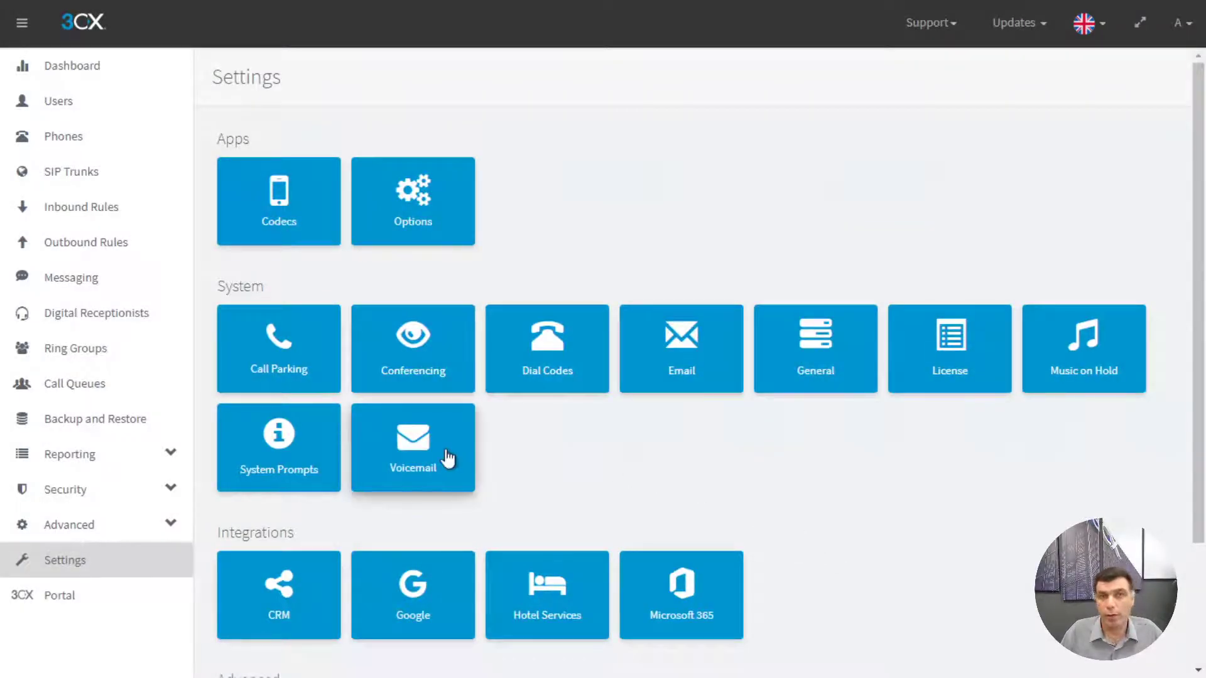
Step: Open the Voicemail settings page, showing menu extension 999 and a 5 GB quota
left_click(412, 448)
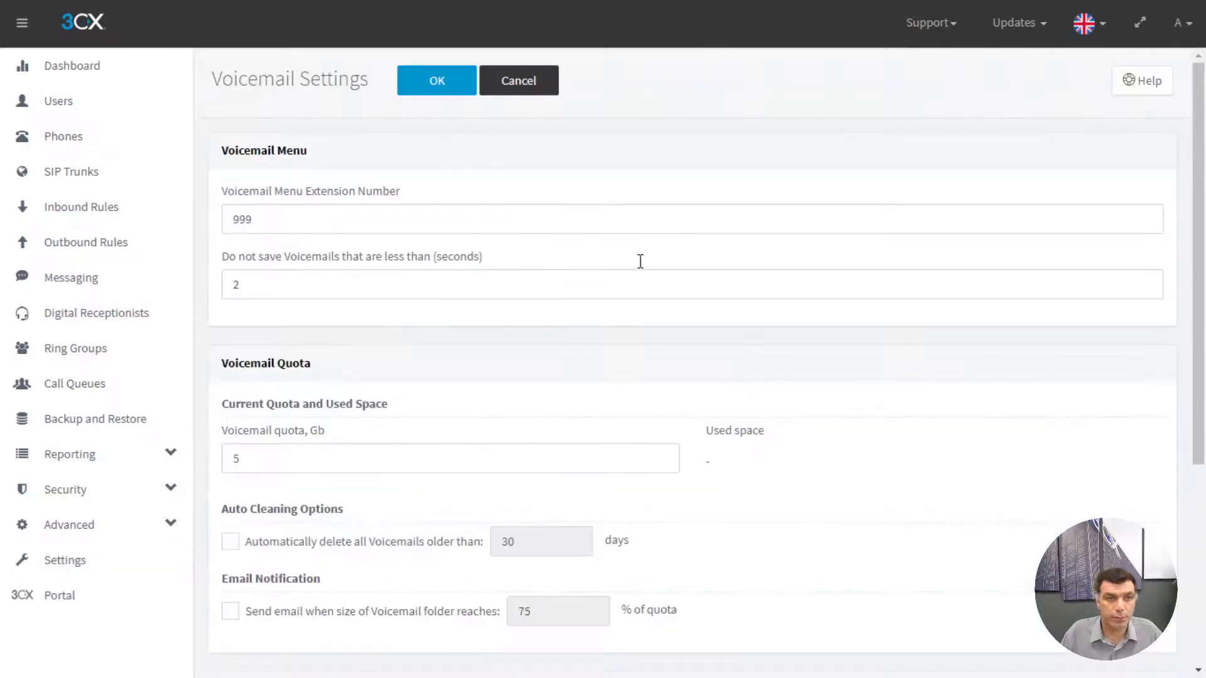
mouse_move(493, 194)
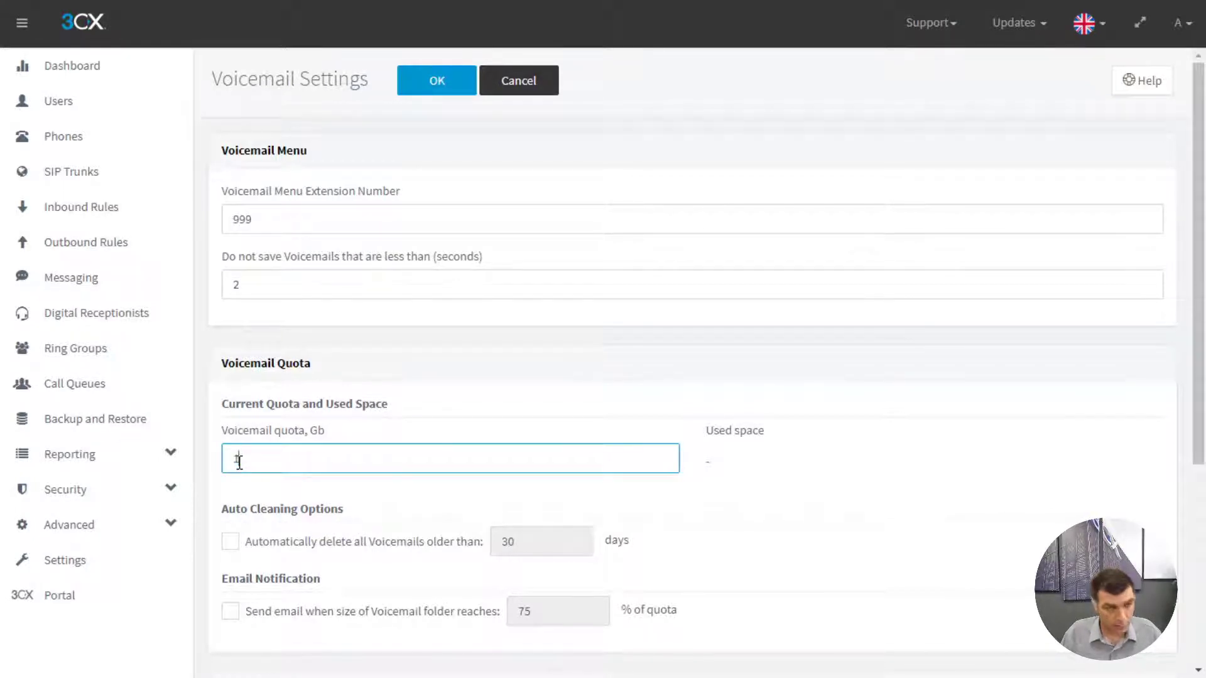
mouse_move(463, 404)
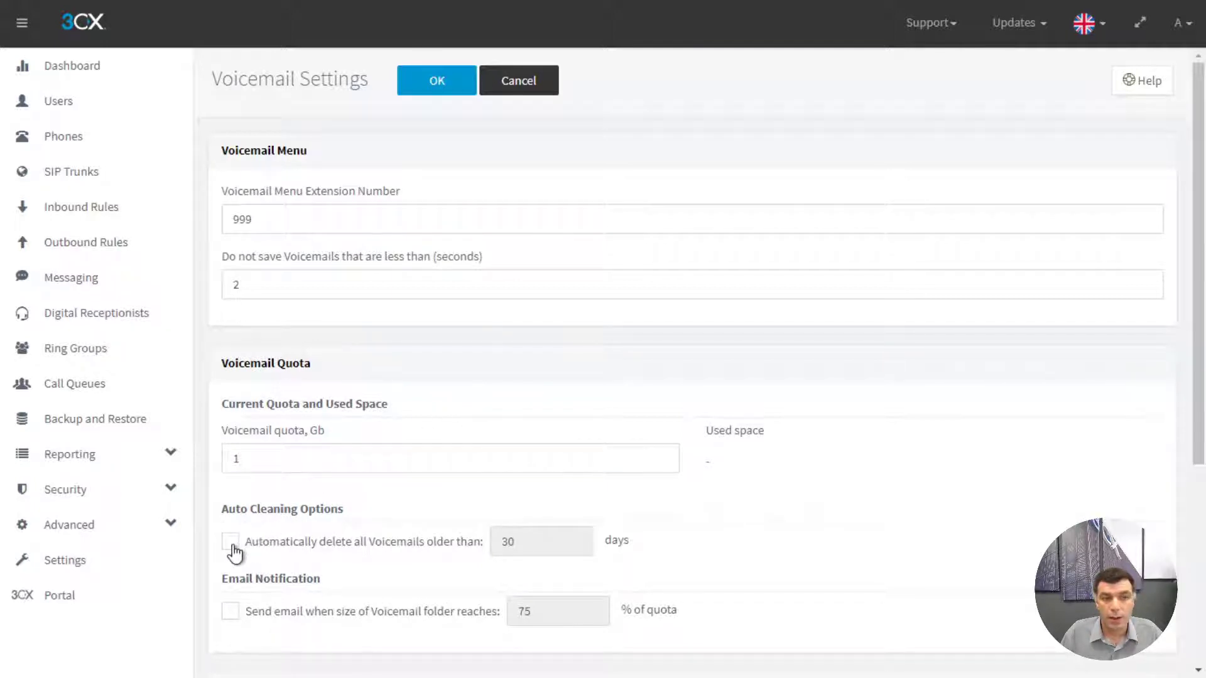
Step: Enable auto-deleting voicemails older than 30 days and the 75%-of-quota email alert
left_click(229, 541)
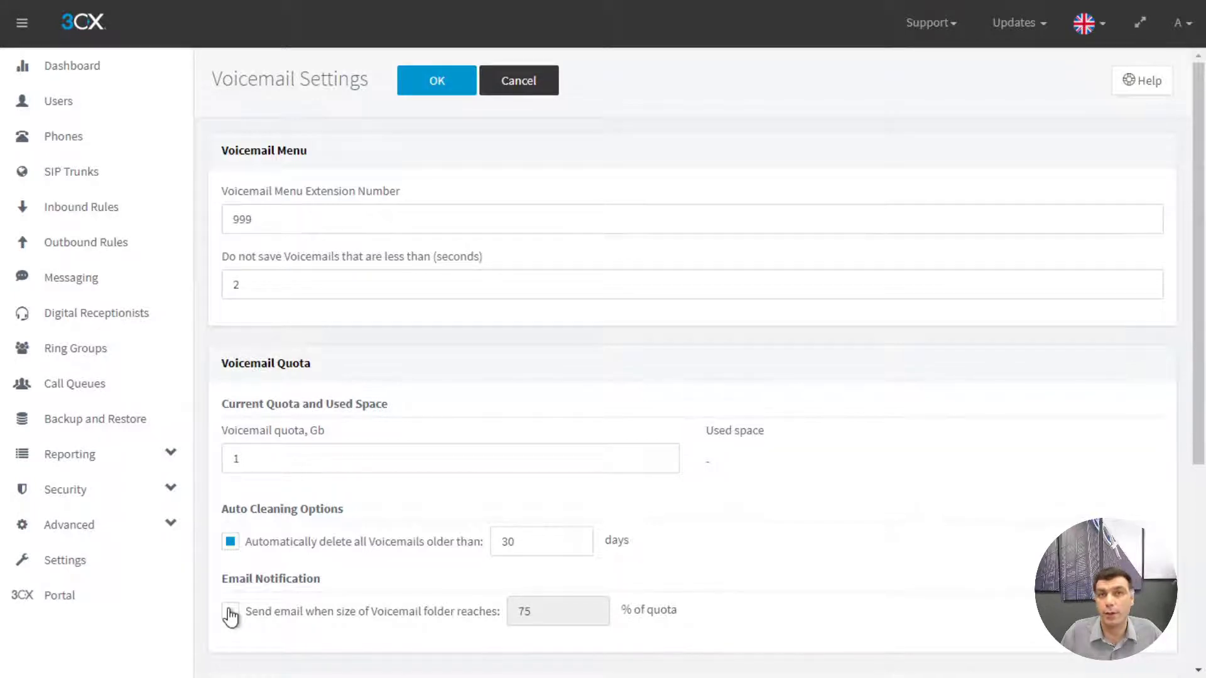
left_click(230, 610)
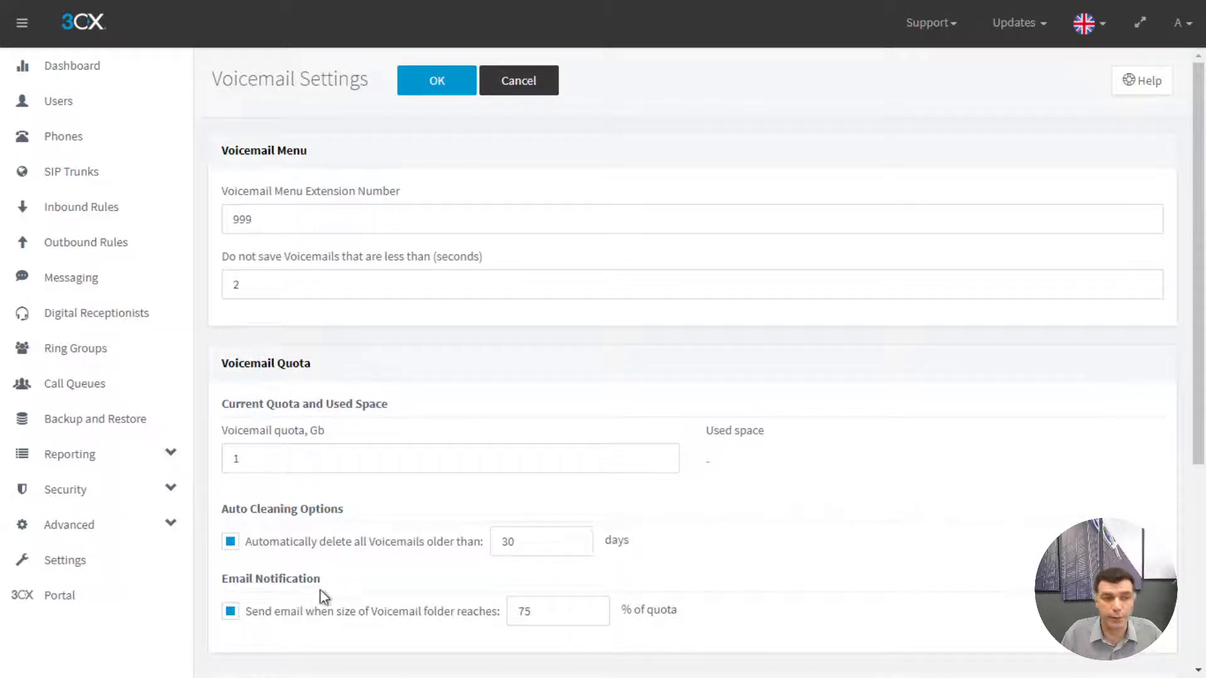
scroll("down", 3)
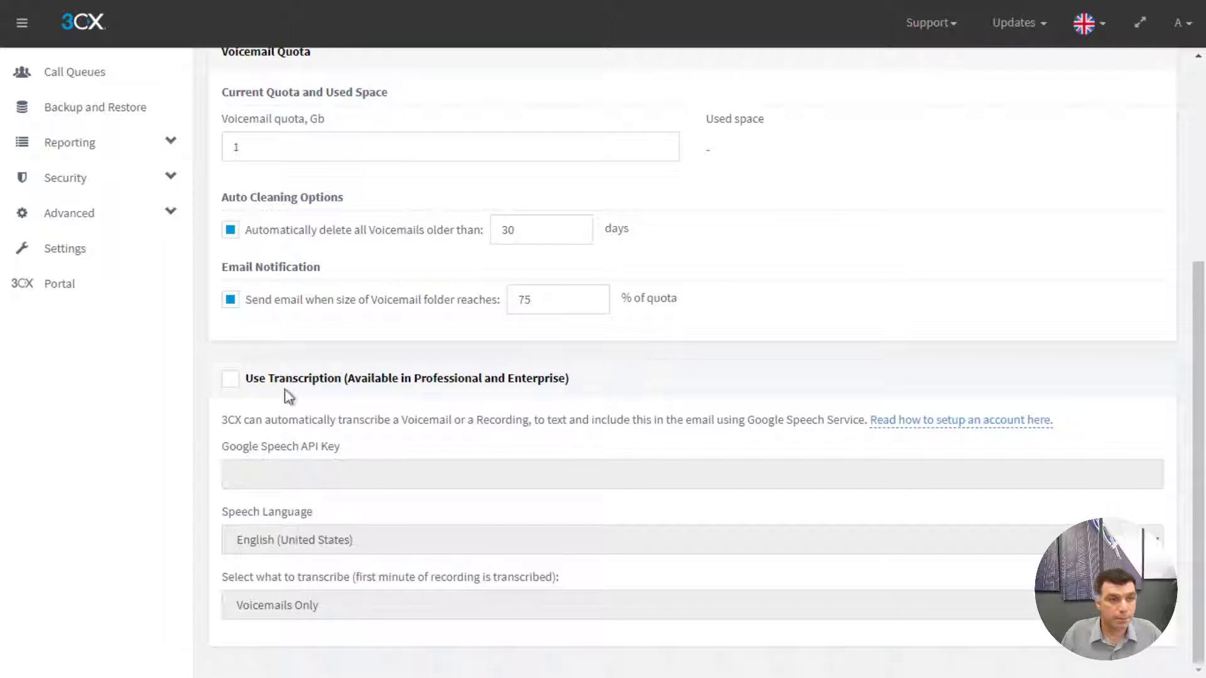
Step: Turn on voicemail transcription with English (Australia) as the speech language
left_click(229, 378)
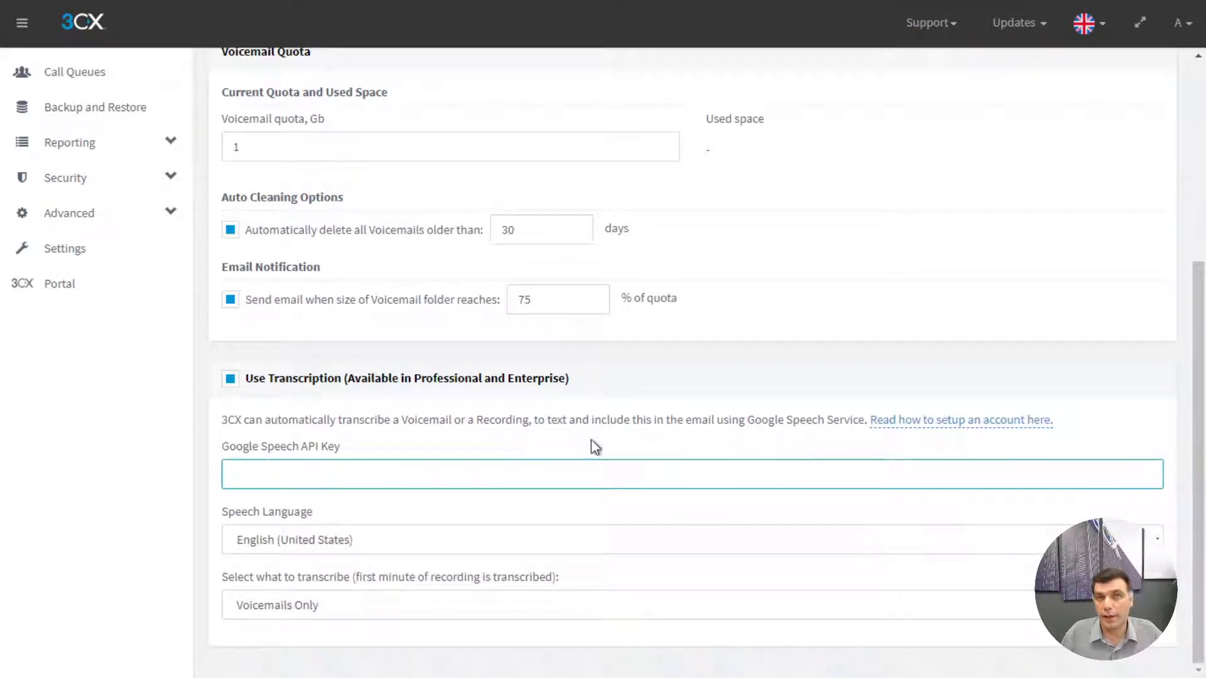
mouse_move(655, 405)
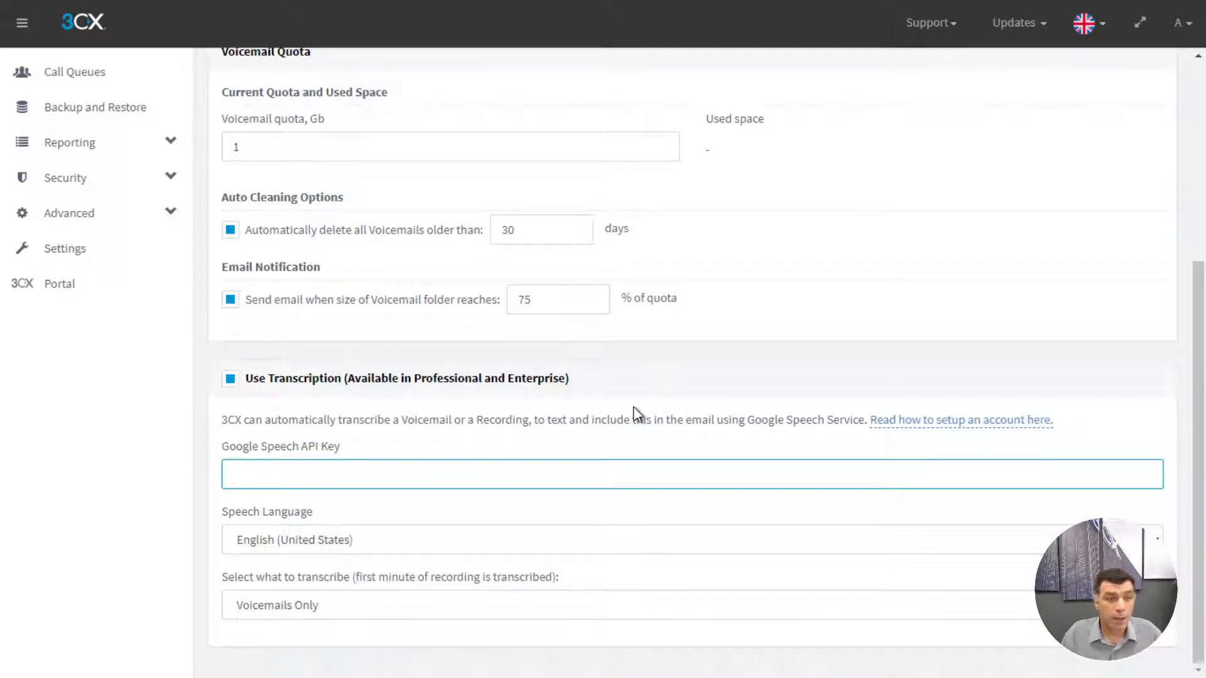
mouse_move(953, 427)
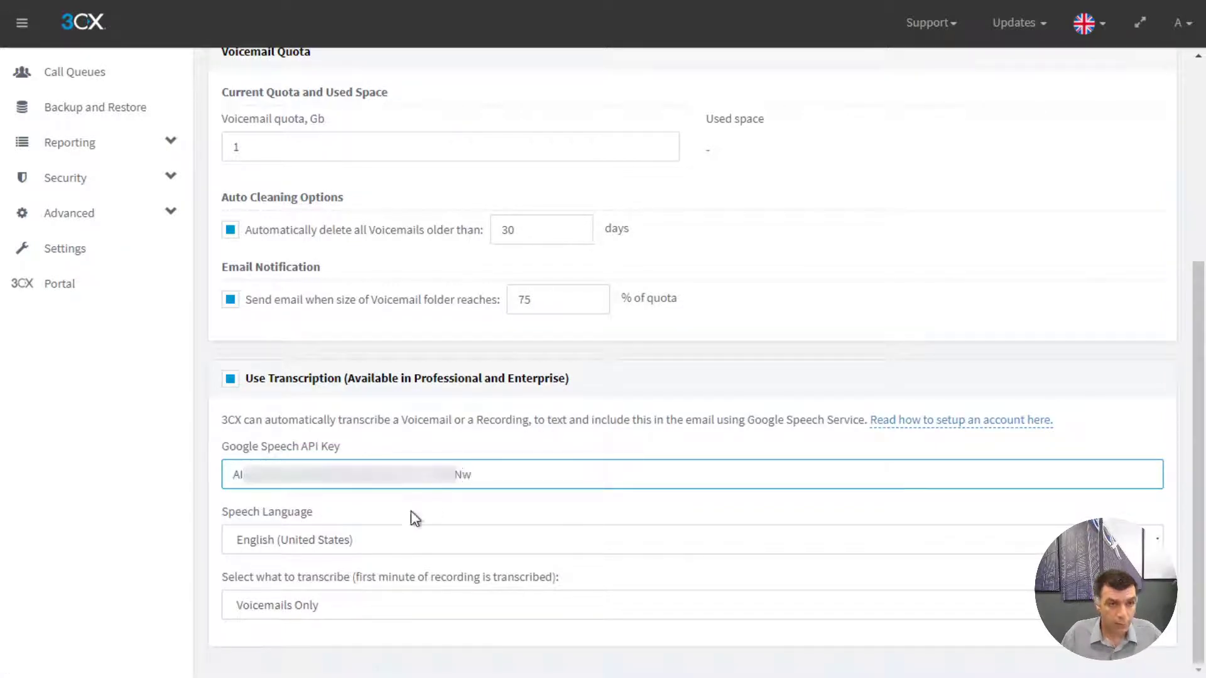
mouse_move(377, 544)
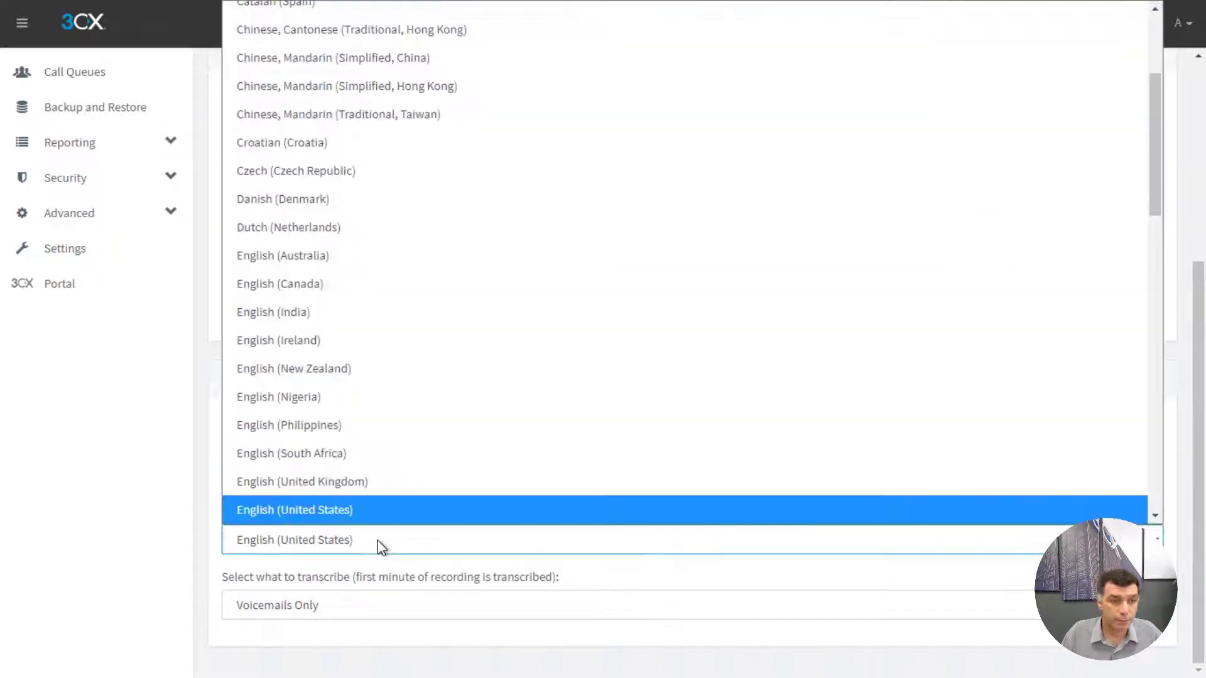
left_click(282, 256)
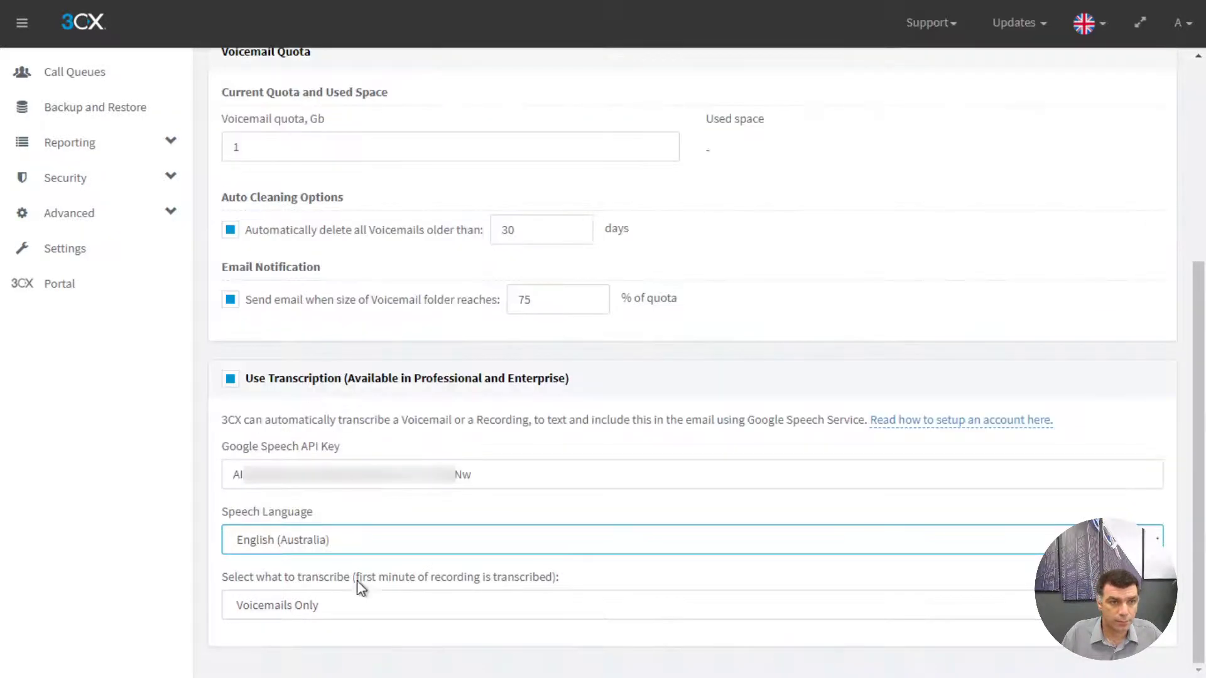
mouse_move(367, 624)
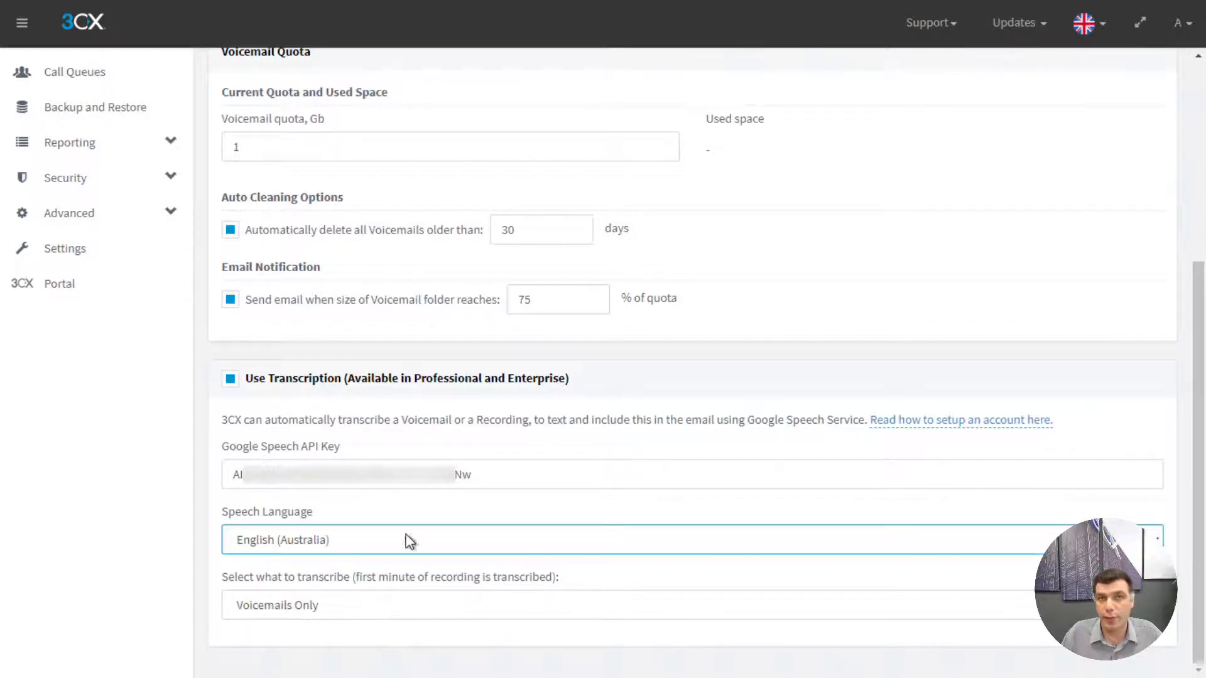
scroll("up", 3)
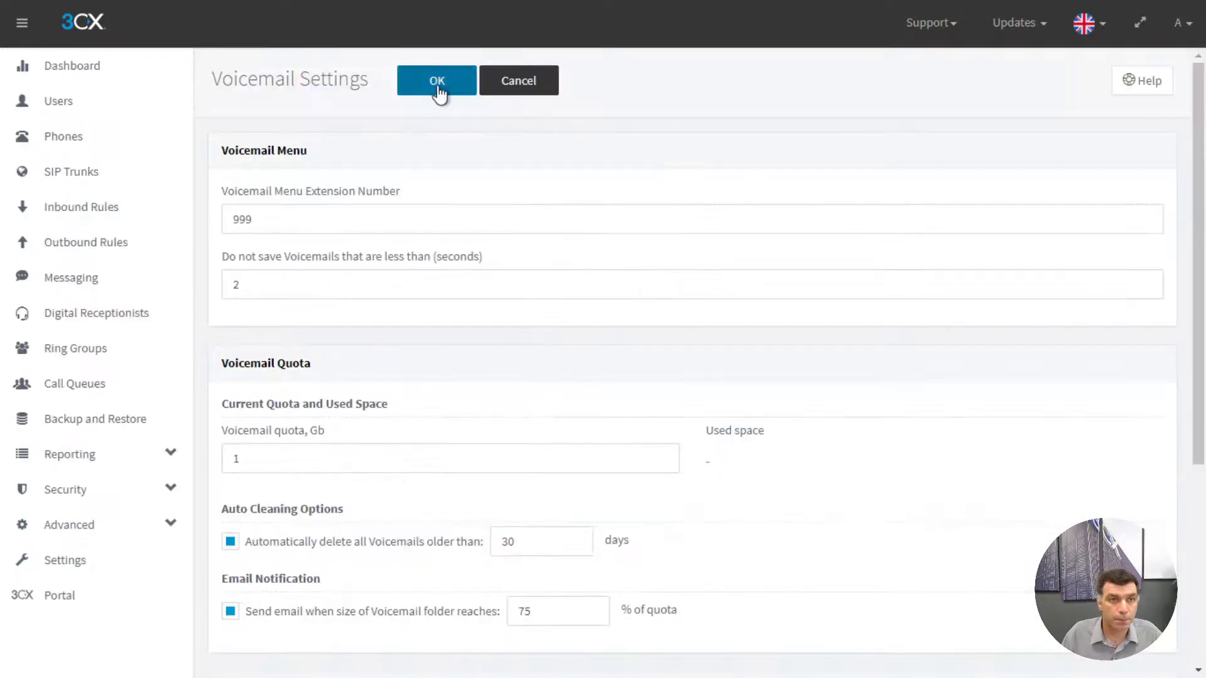
Step: Save the voicemail settings and open the Web Client's Team page showing extensions 100 and 101
left_click(436, 80)
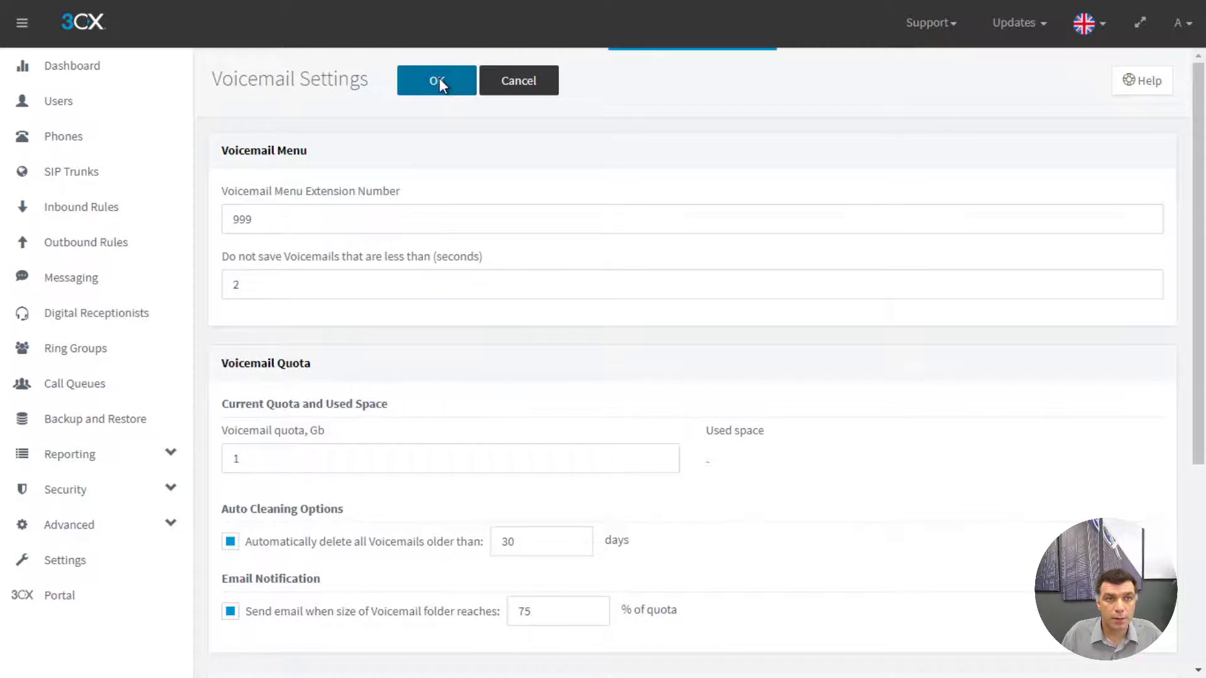
left_click(436, 80)
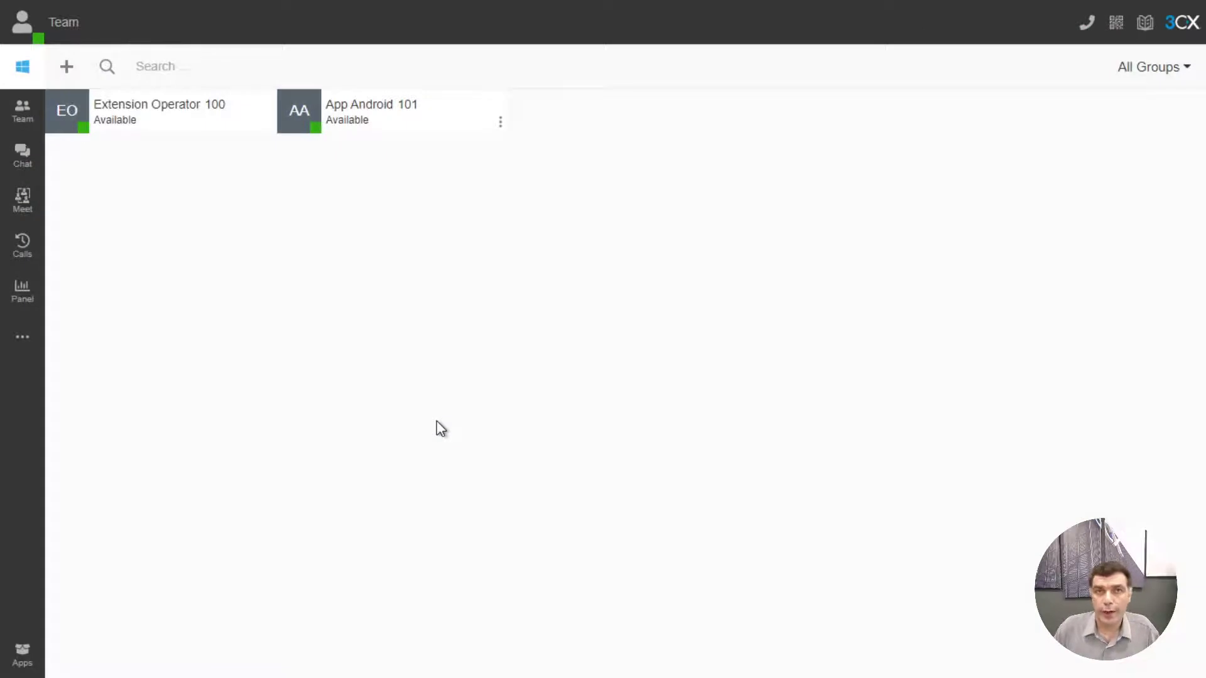
mouse_move(34, 319)
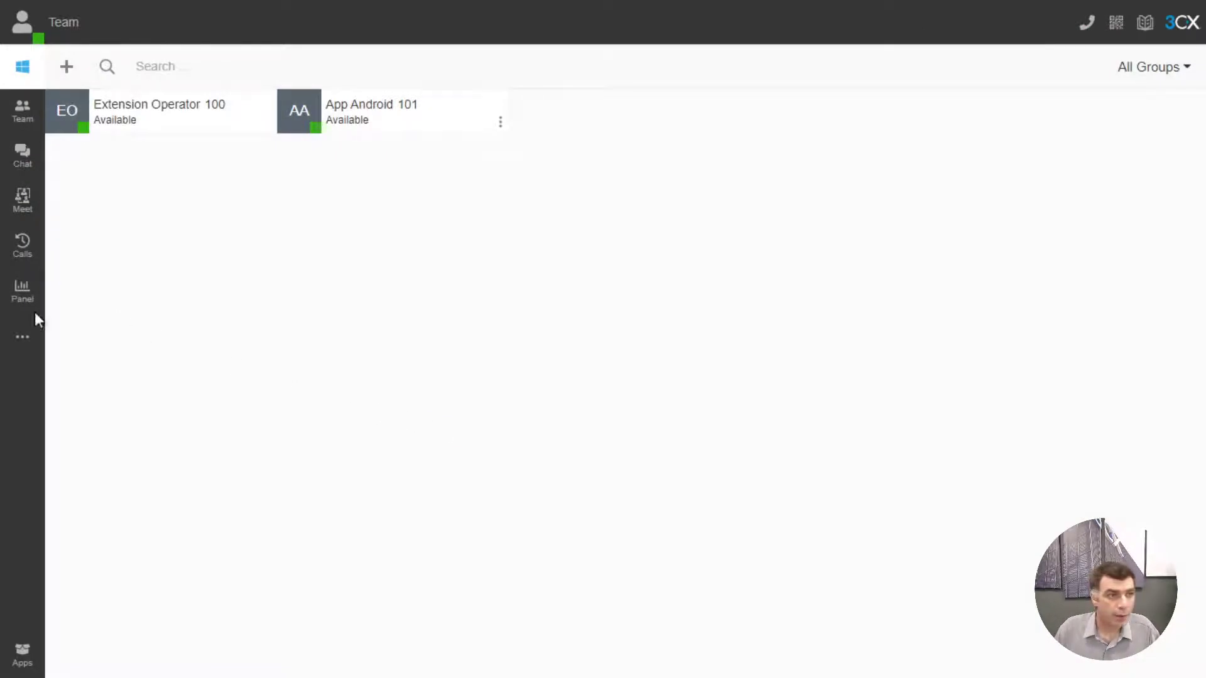
Step: In Greetings settings, start recording a greeting named 'CustomVoicemailGreeting'
left_click(21, 21)
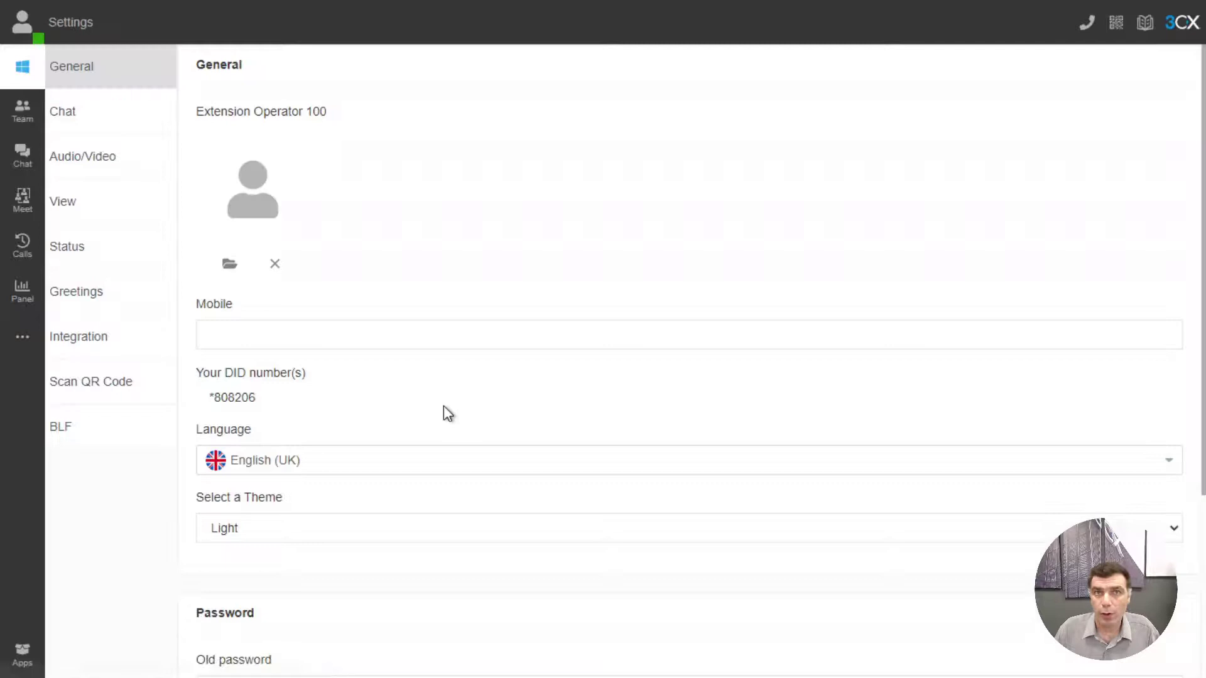
left_click(76, 291)
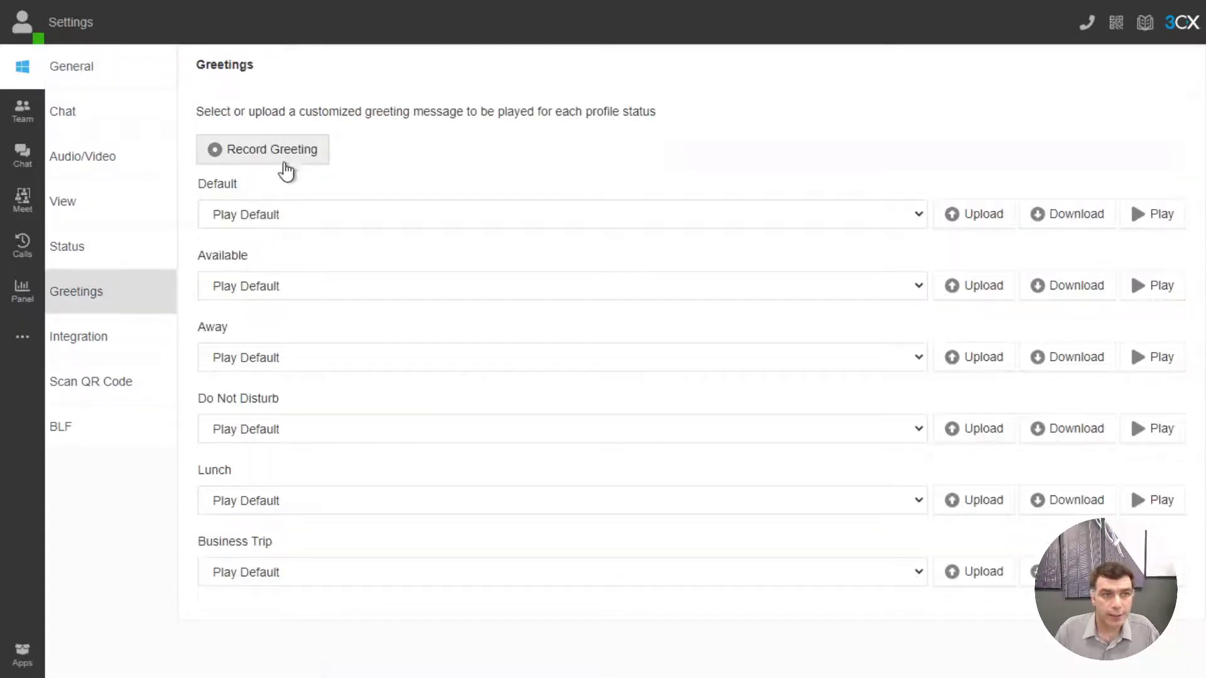
mouse_move(281, 158)
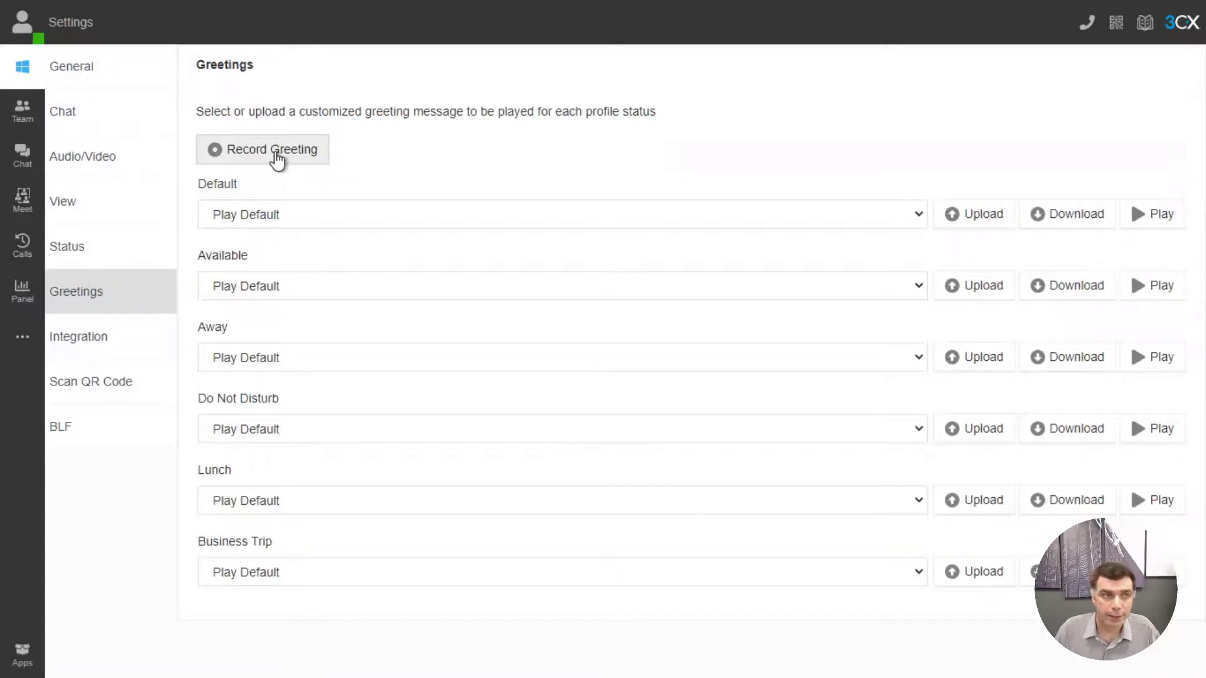
left_click(263, 149)
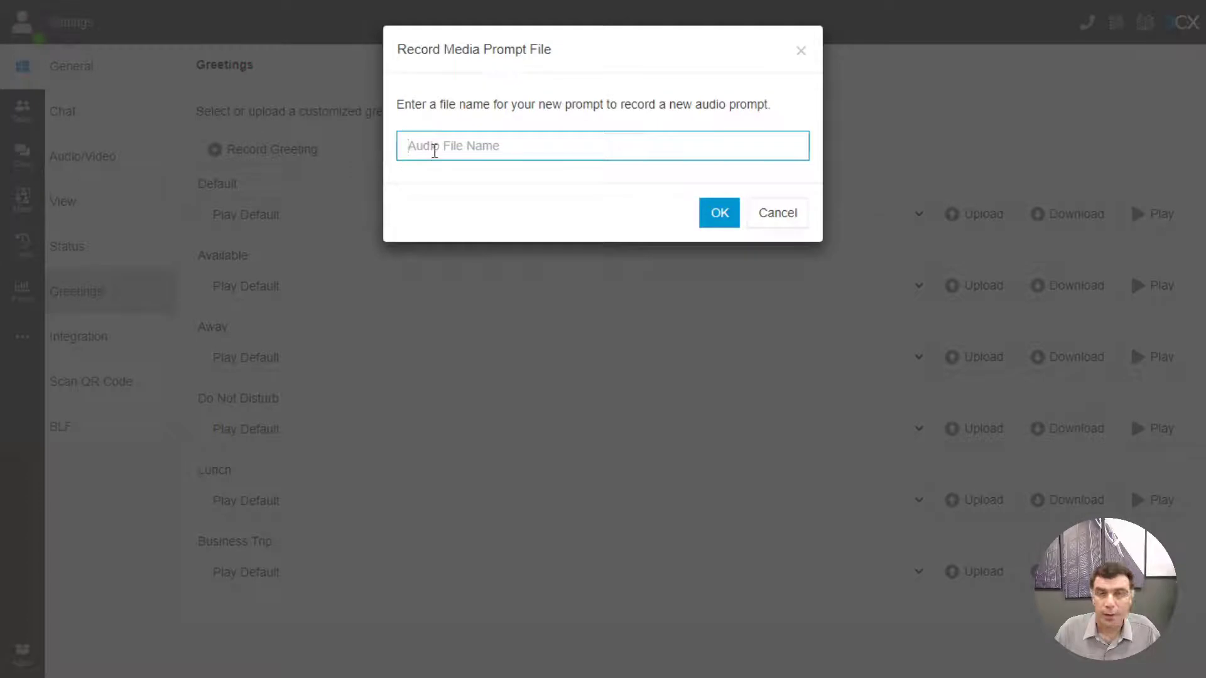
type("CustomVoicemailGreeting")
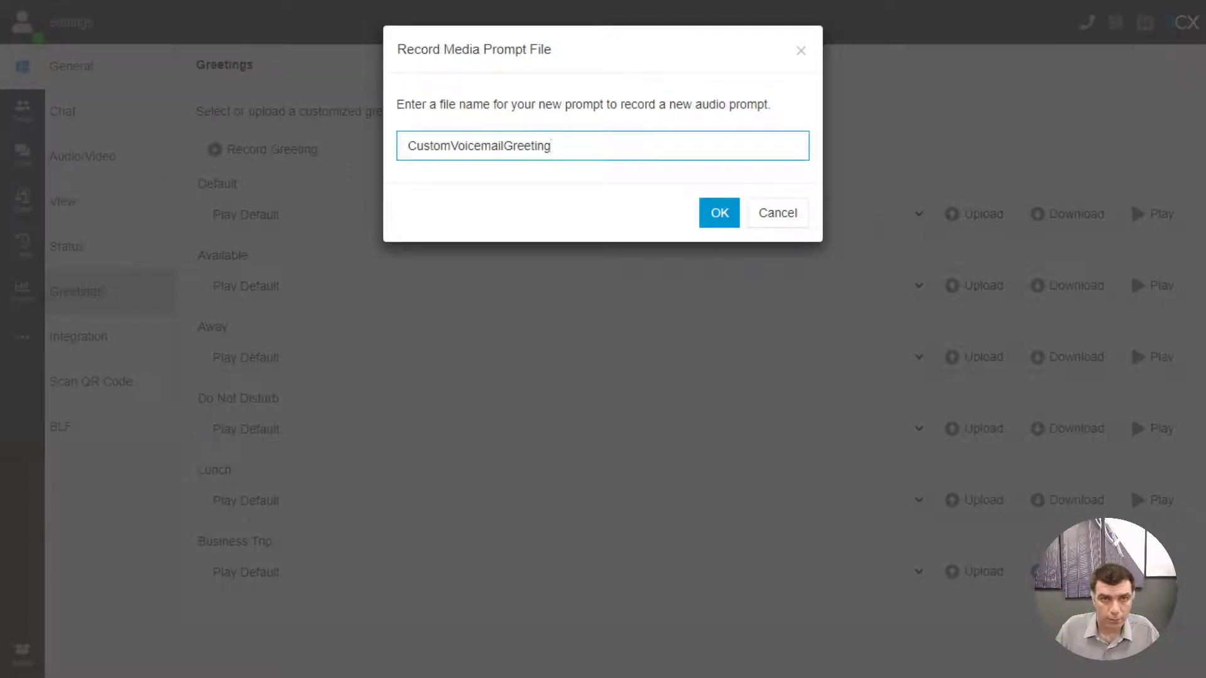
left_click(717, 213)
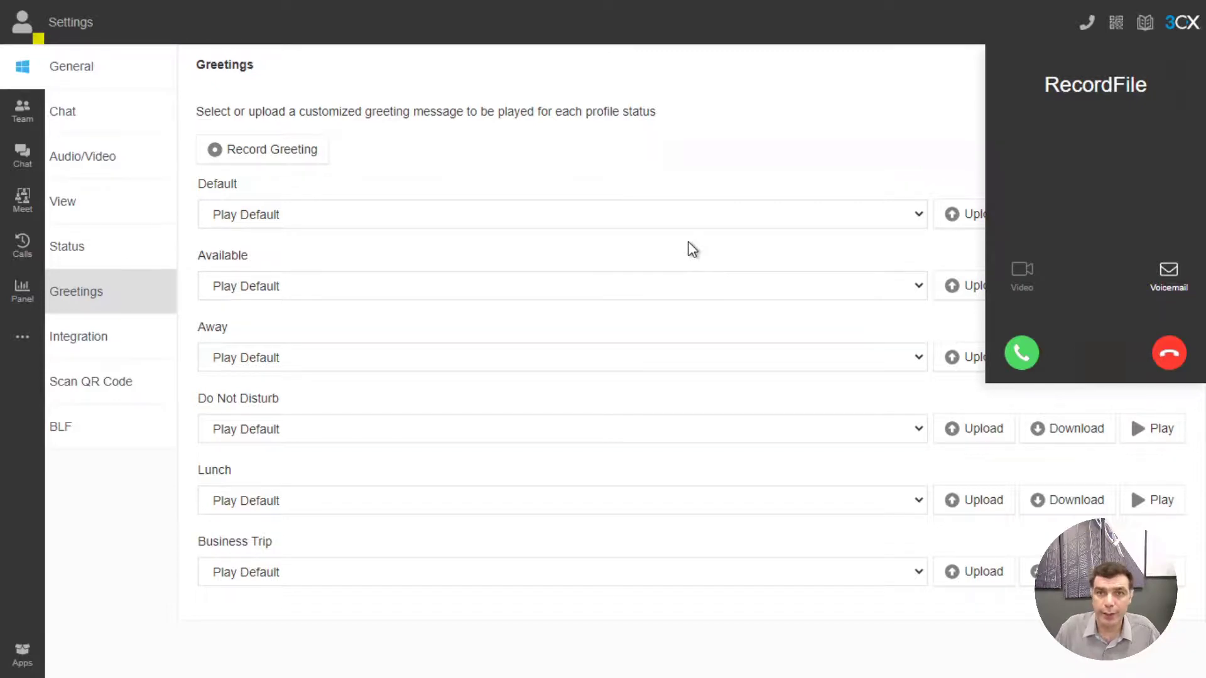
Step: Answer the RecordFile call to record the greeting, then hang up
left_click(1021, 353)
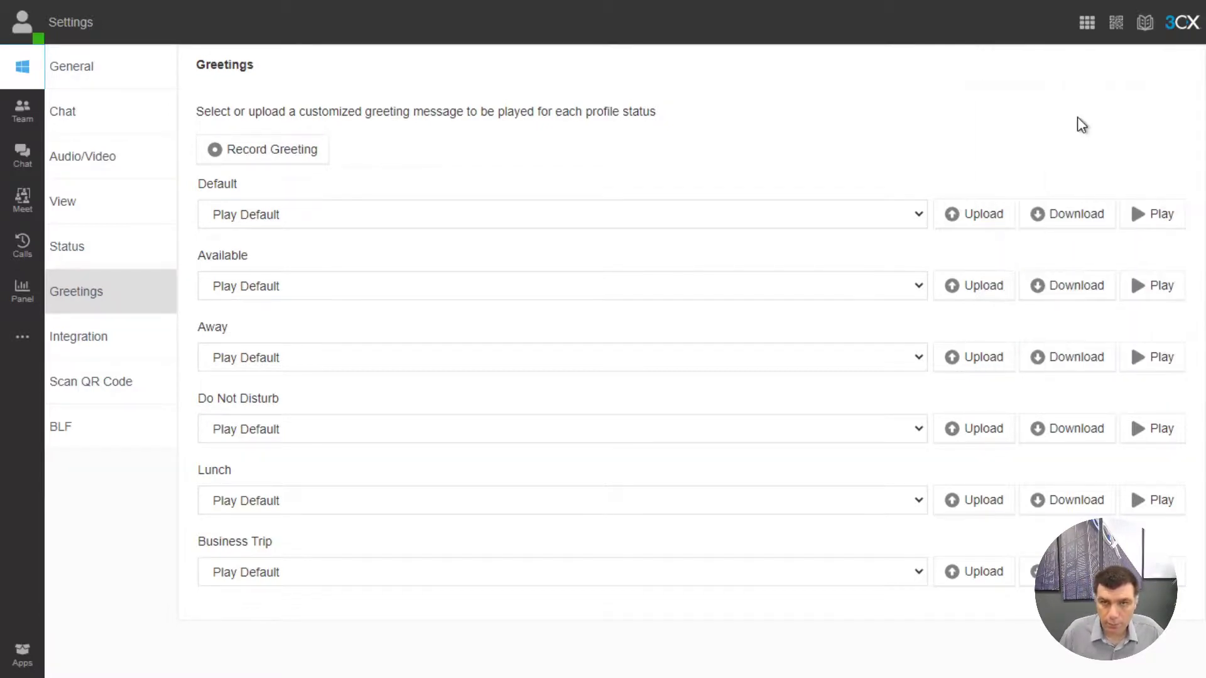
mouse_move(400, 180)
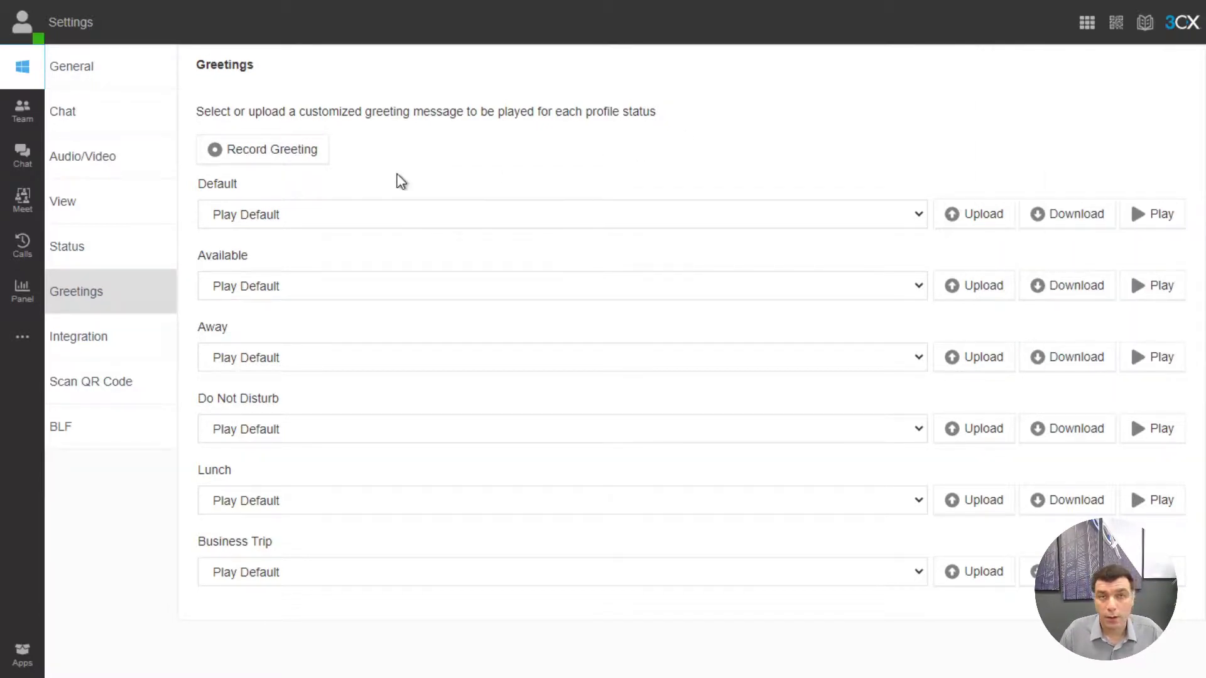
mouse_move(331, 209)
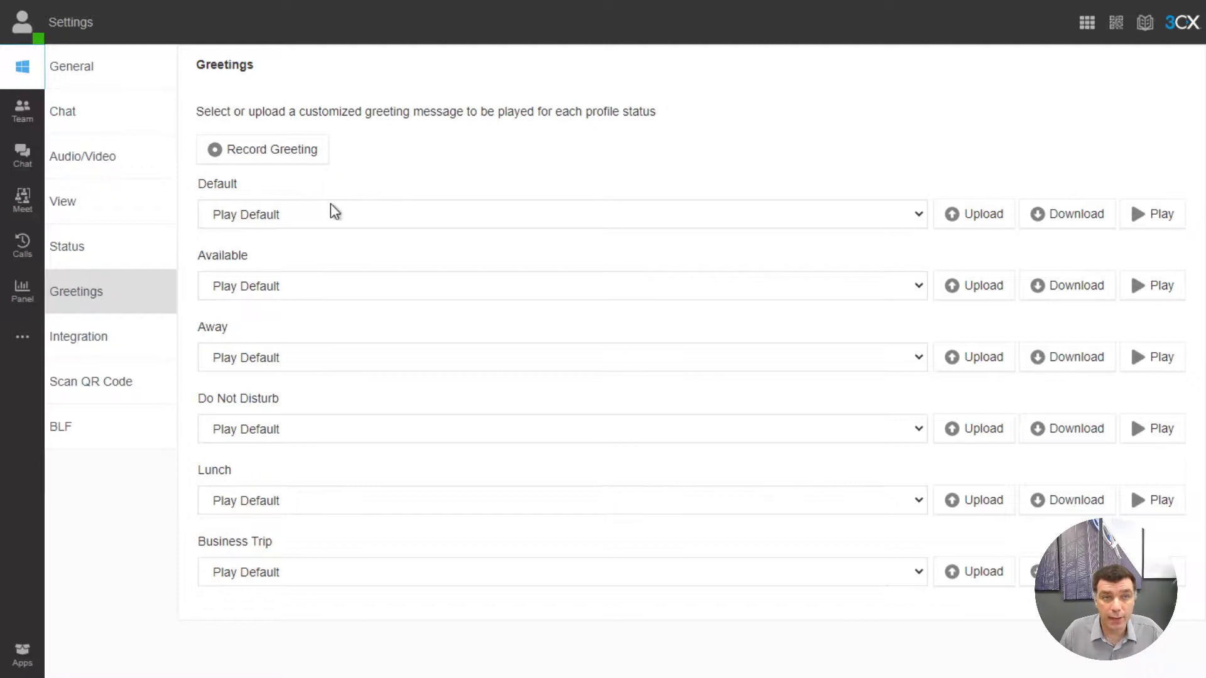
mouse_move(308, 215)
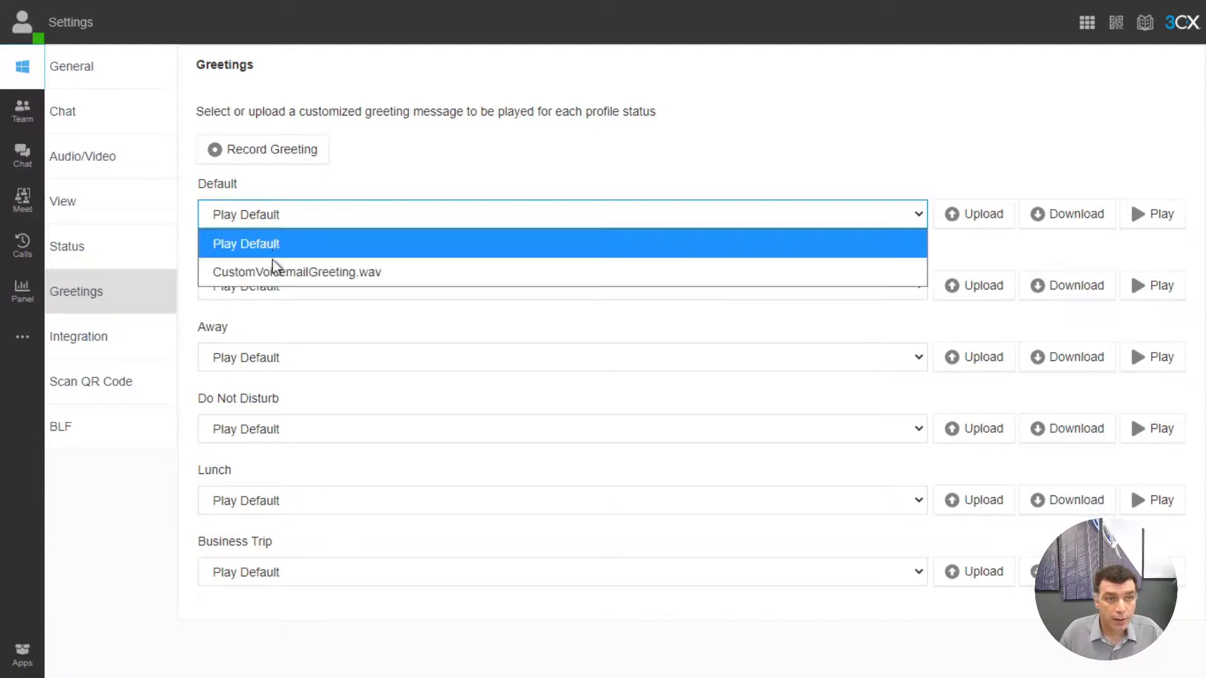
Step: Set CustomVoicemailGreeting.wav as the Default greeting
left_click(297, 272)
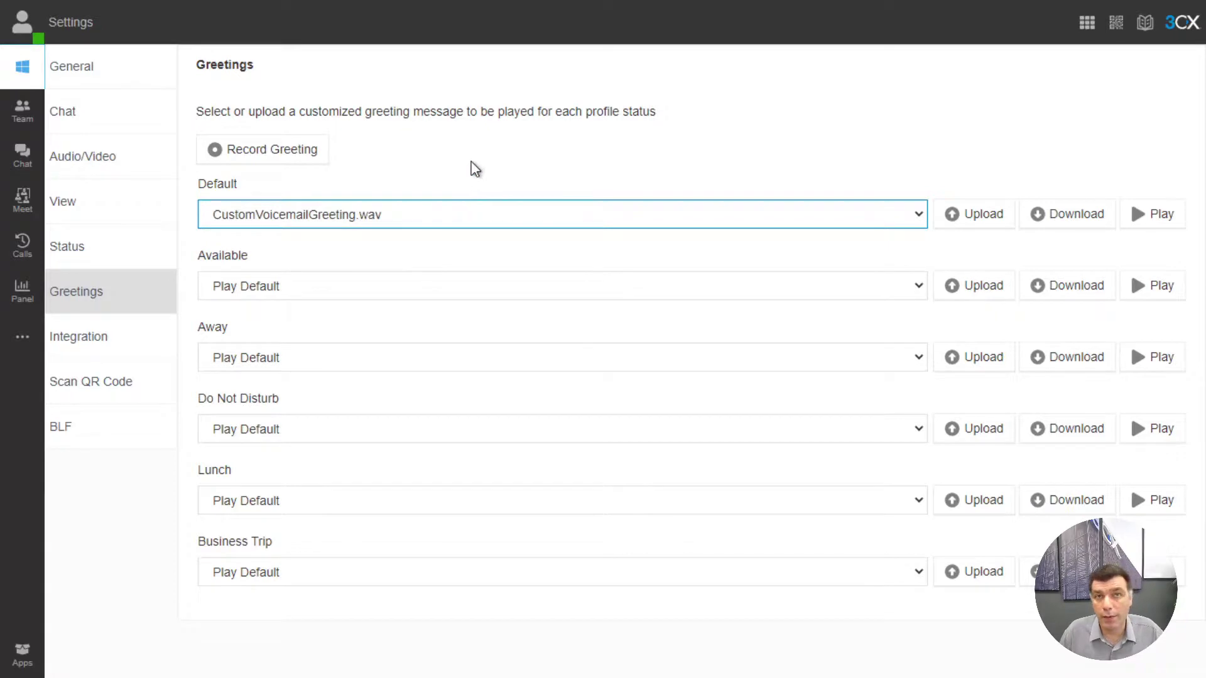
mouse_move(413, 183)
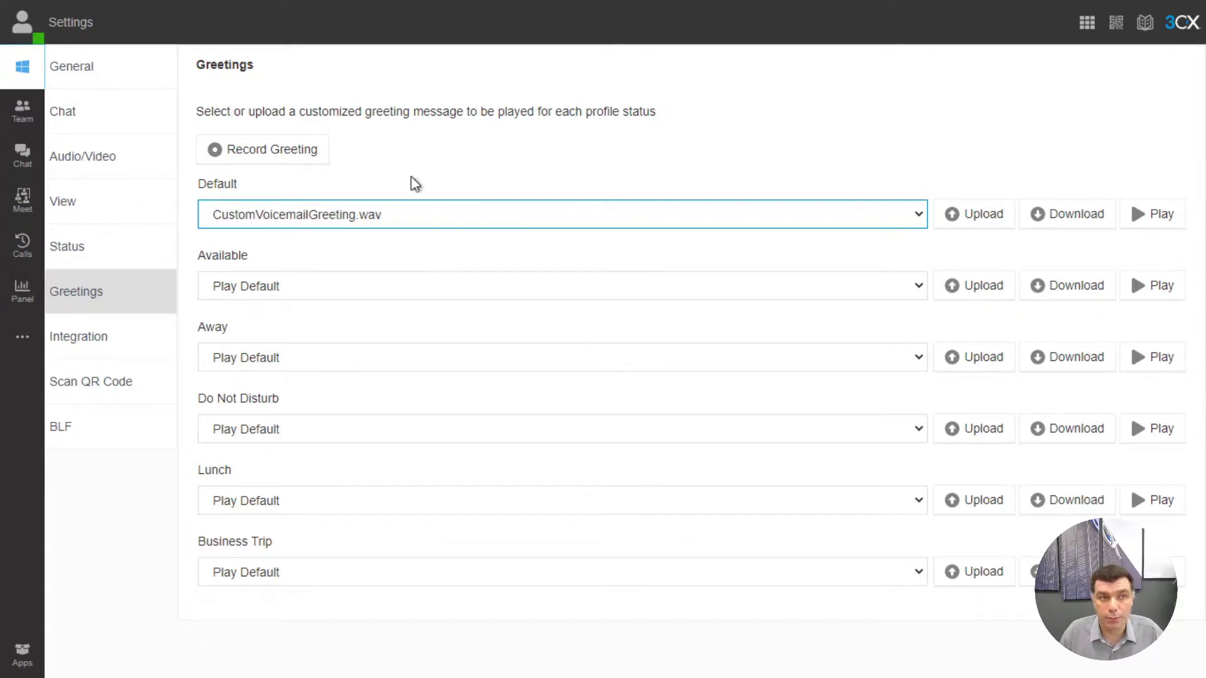
mouse_move(377, 177)
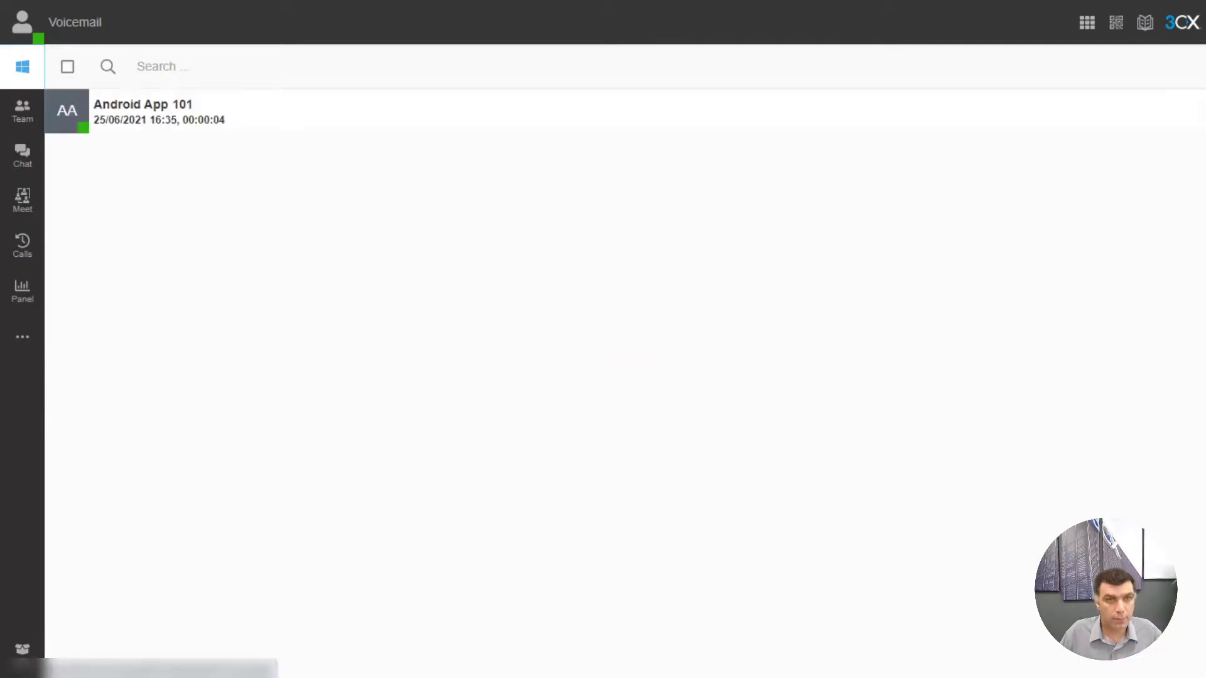
Step: Show the Android App 101 voicemail transcription: "hi please give me a call back"
left_click(231, 66)
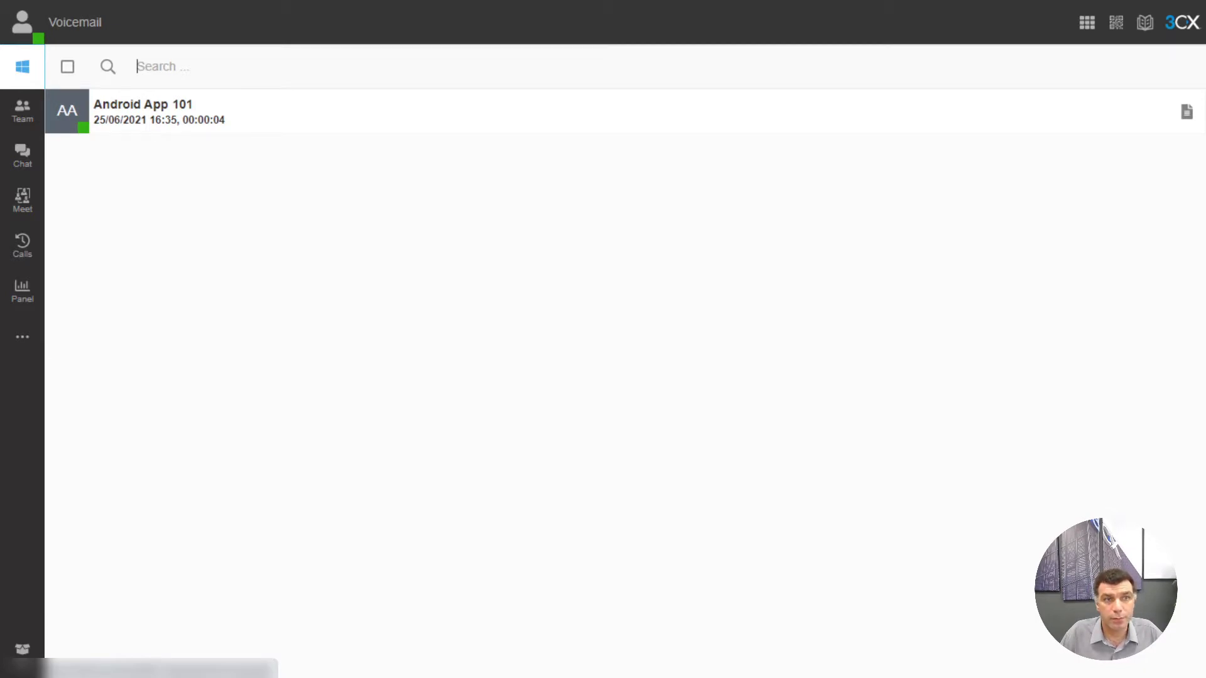
mouse_move(1186, 112)
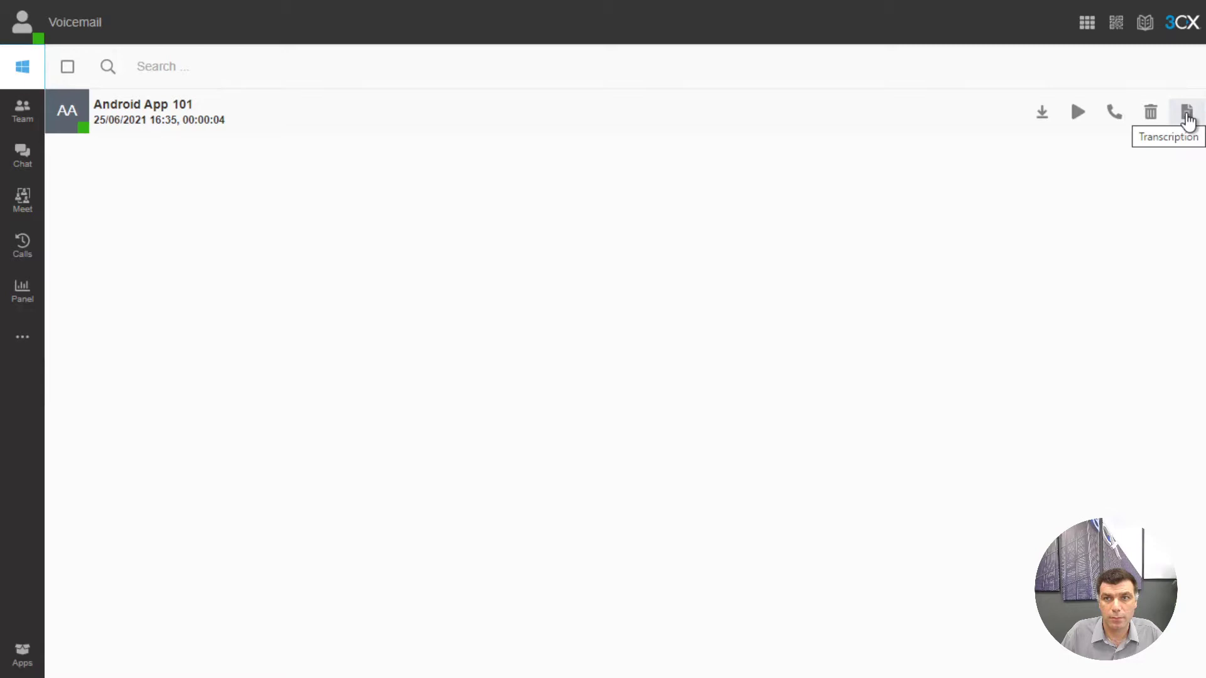
left_click(1186, 112)
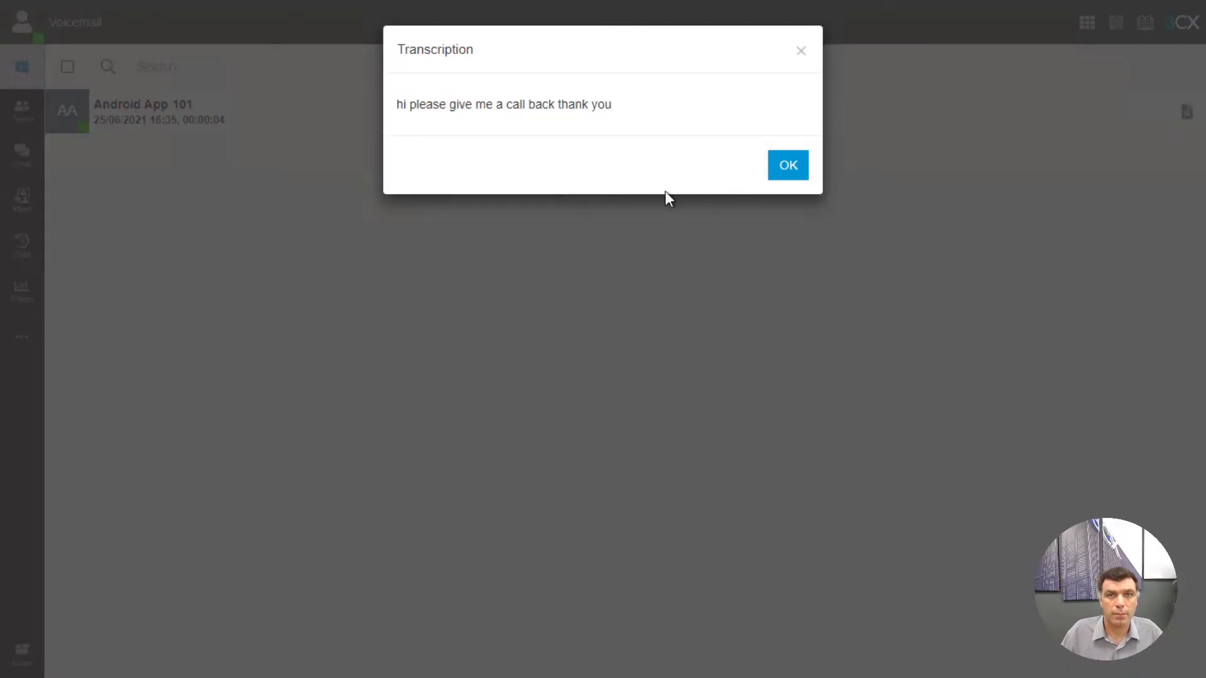